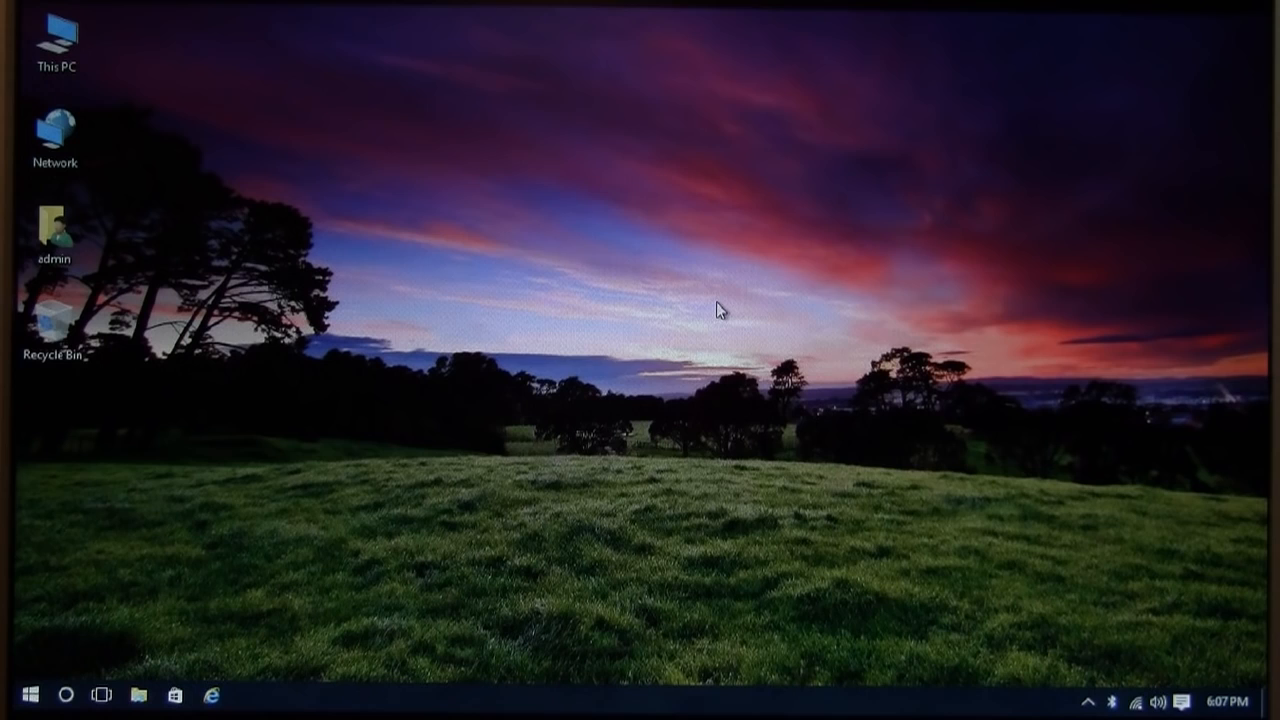
- Show the System summary: Windows 10 Home, Intel Atom Z3735F, 2 GB RAM, 32-bit
click(28, 690)
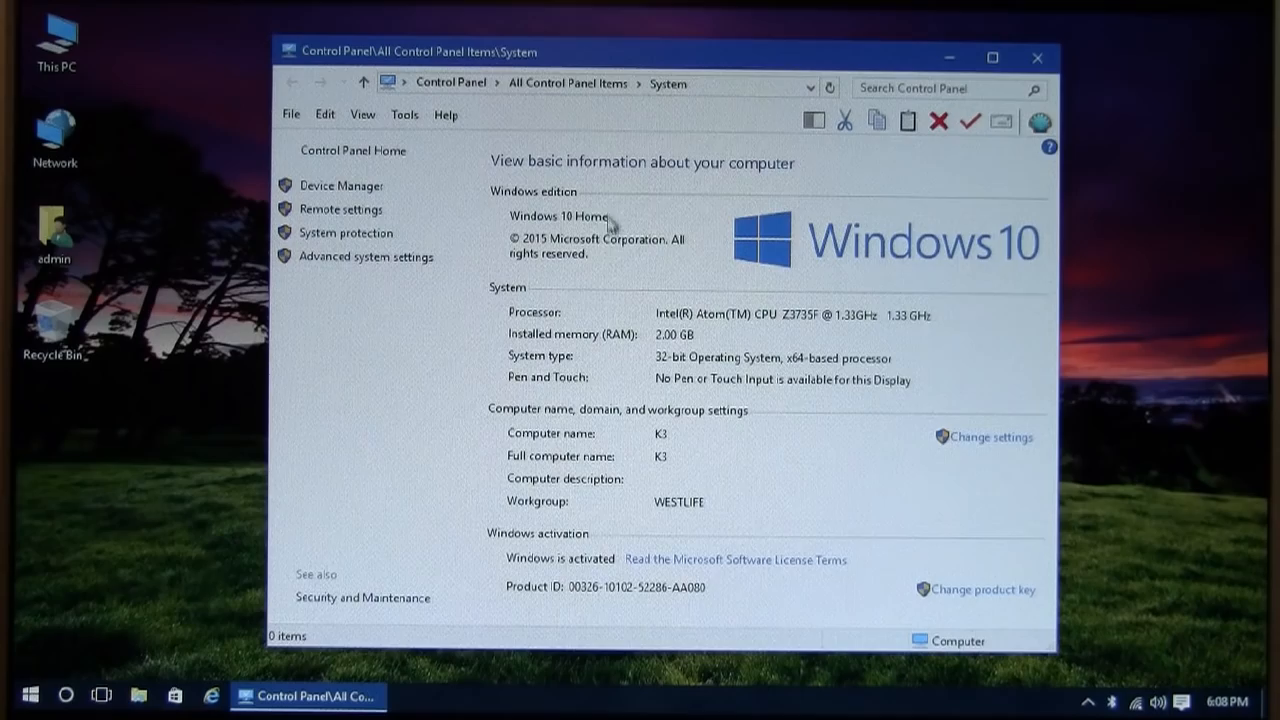
mouse_move(672, 332)
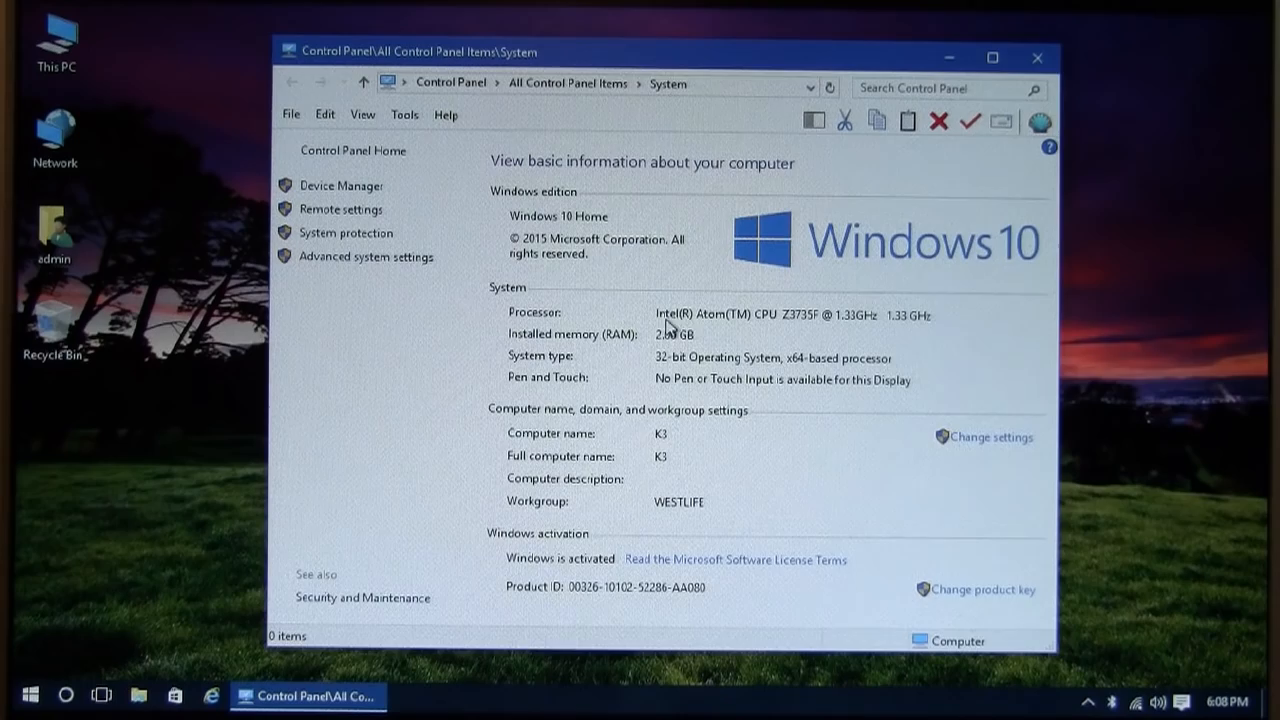
mouse_move(852, 332)
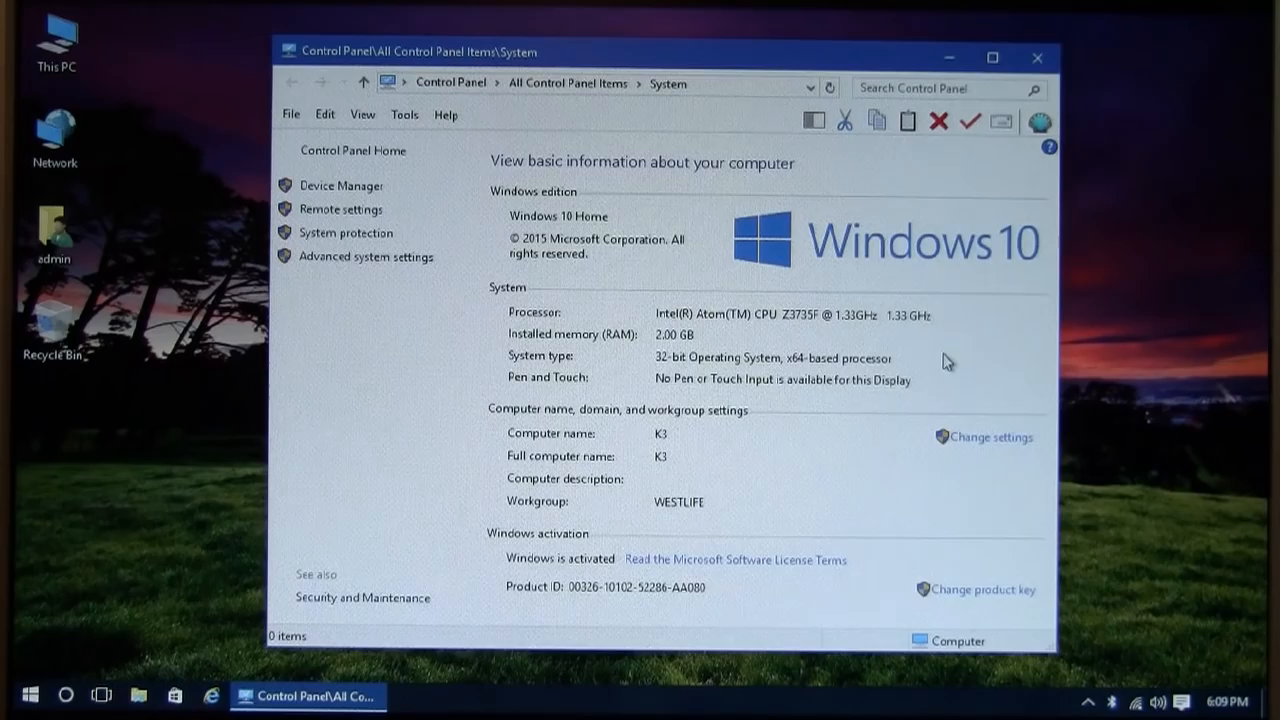
mouse_move(952, 352)
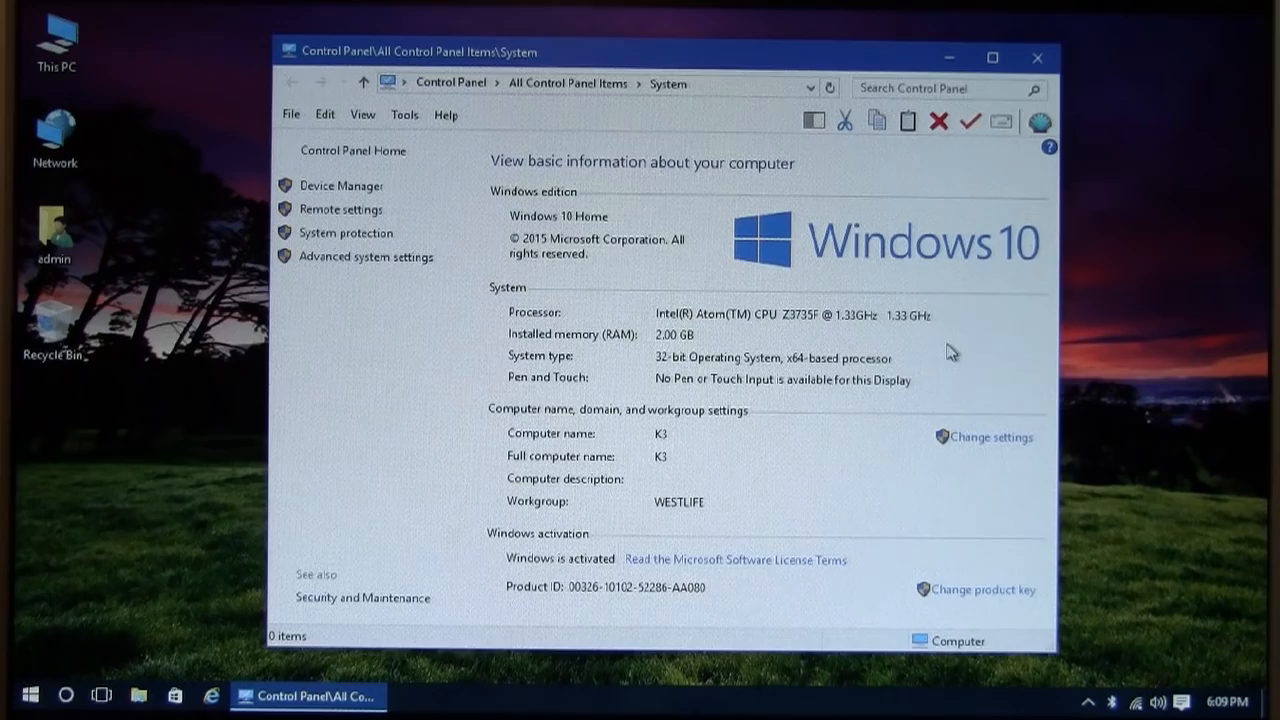
mouse_move(660, 274)
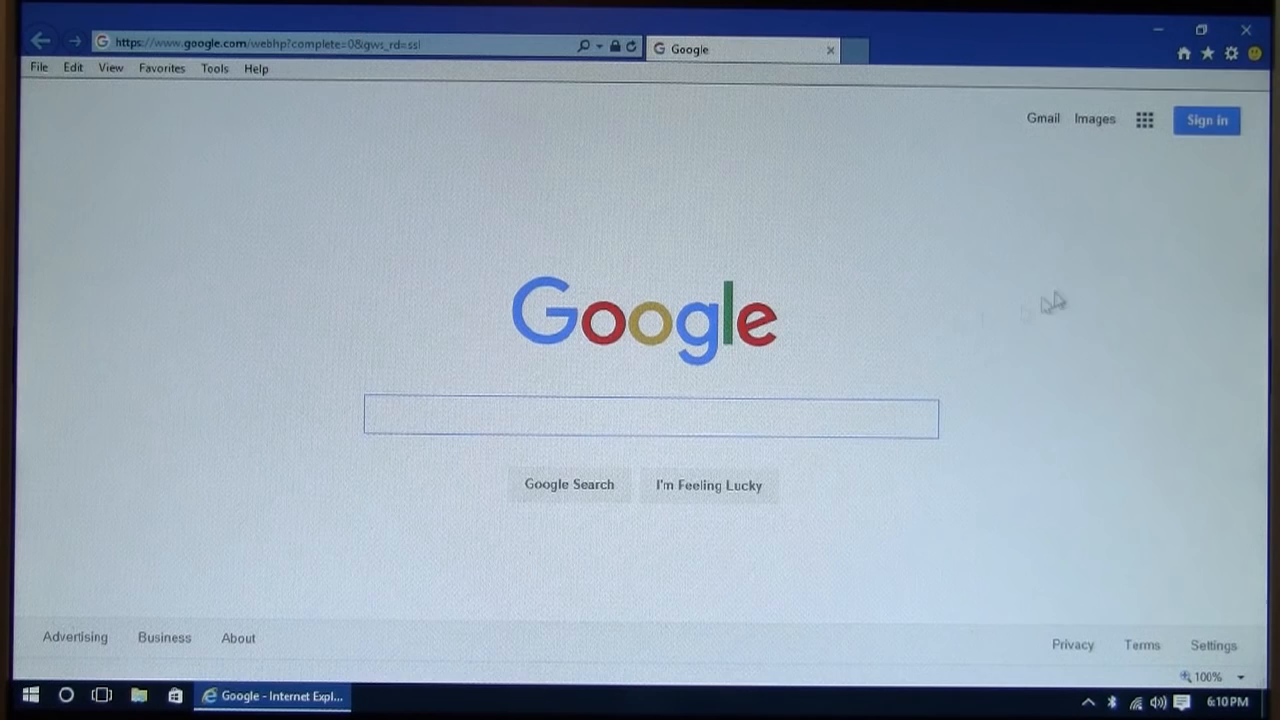
- Go from the Google homepage to YouTube and play a Last Week Tonight episode
click(650, 418)
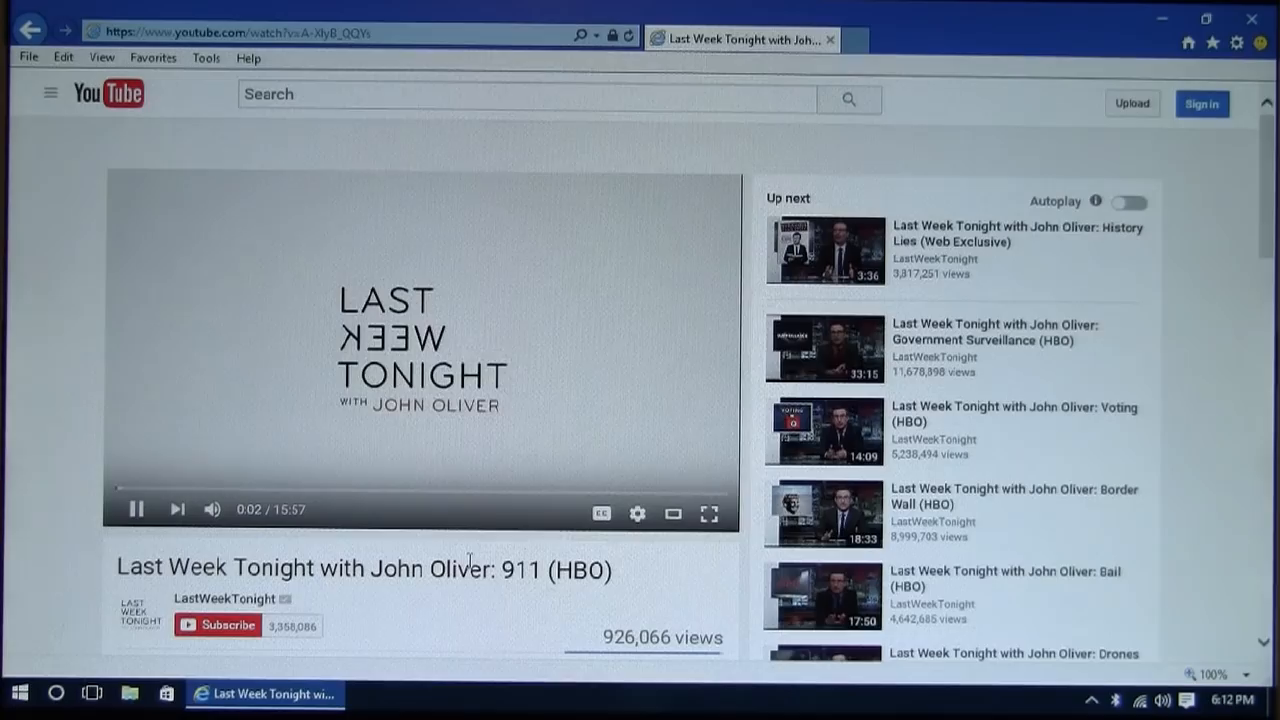
click(708, 514)
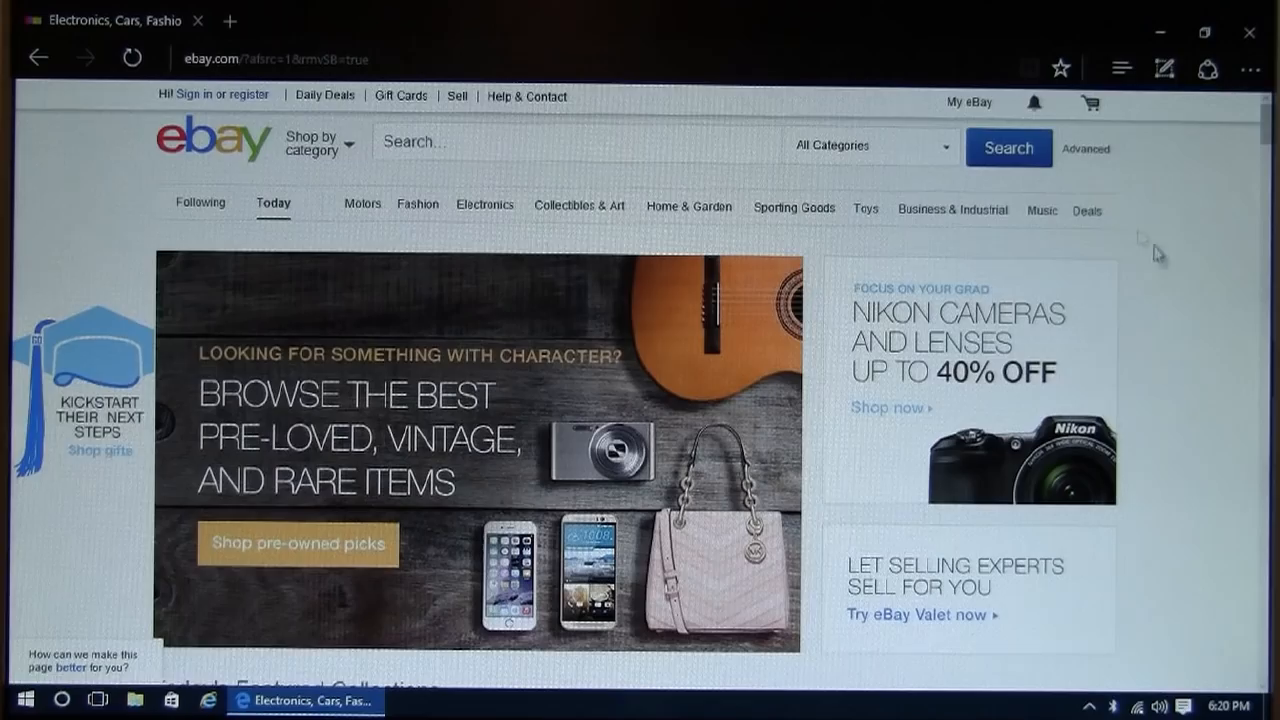
- Scroll down the eBay home page to its featured collections
scroll(down, 3)
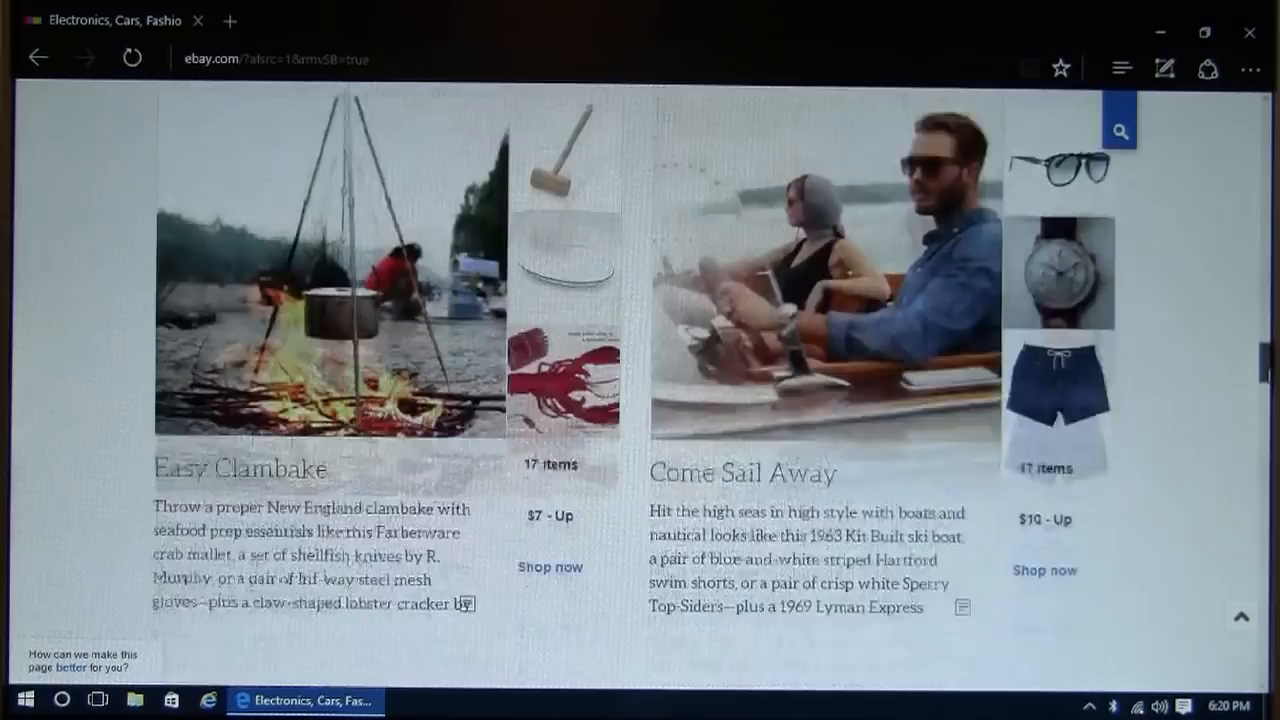
scroll(down, 3)
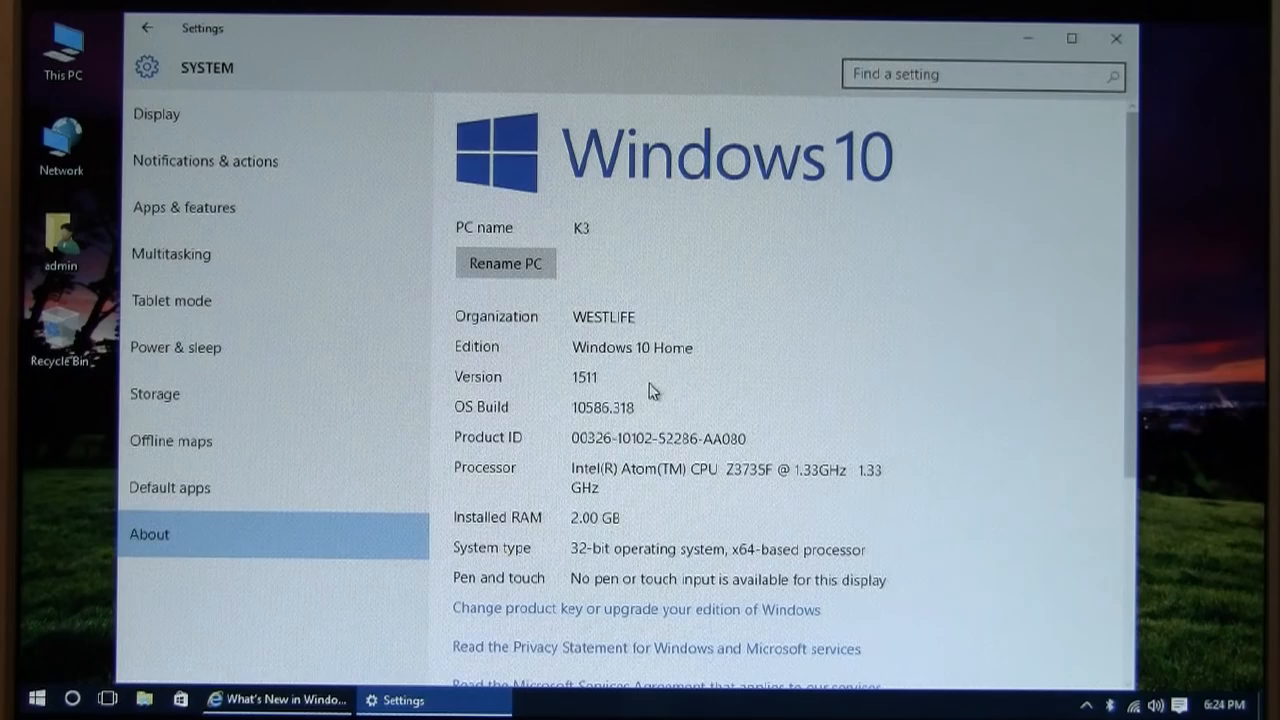
mouse_move(956, 396)
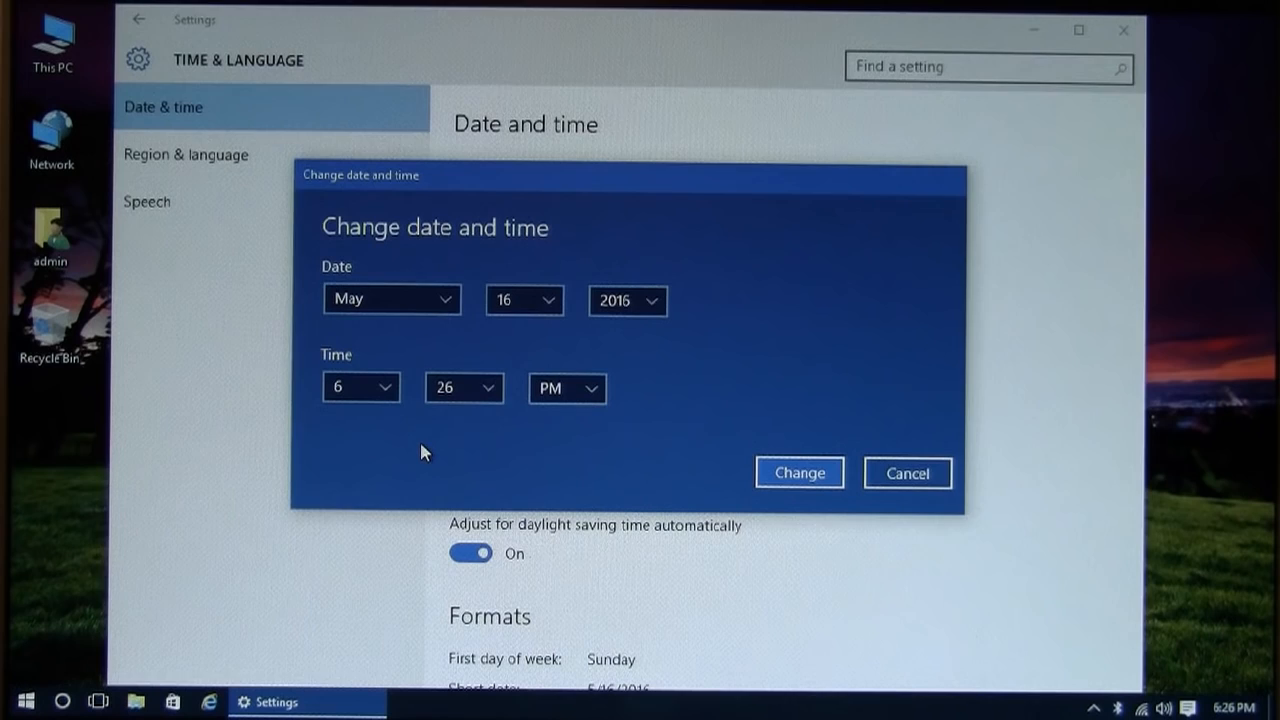
mouse_move(424, 230)
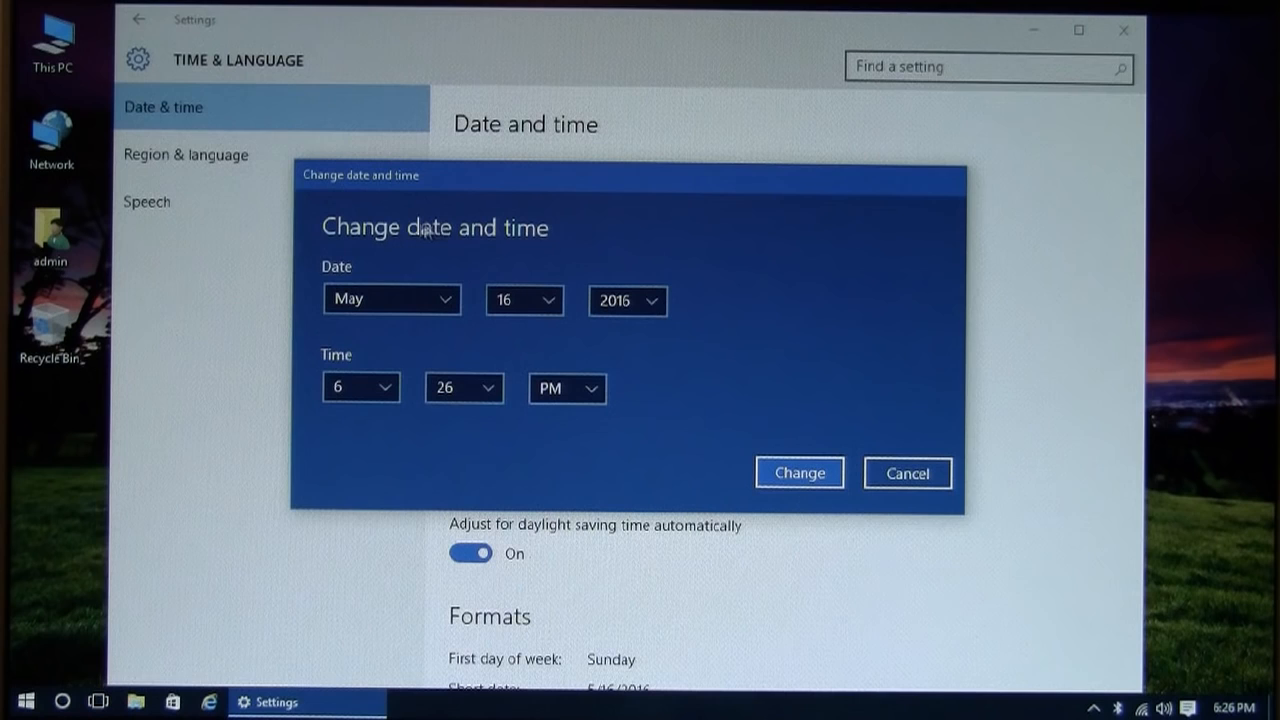
- Review the date and time editor (May 16 2015, 6:26 PM) and cancel out of Settings
click(360, 388)
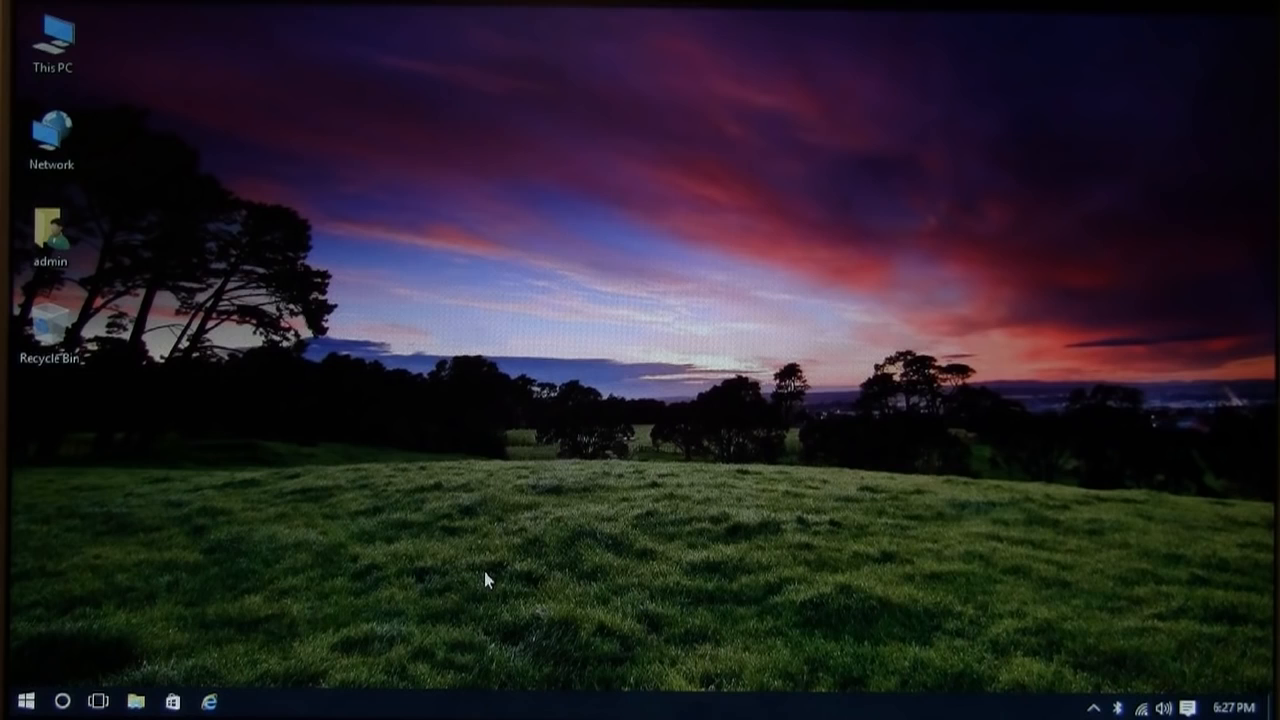
mouse_move(890, 412)
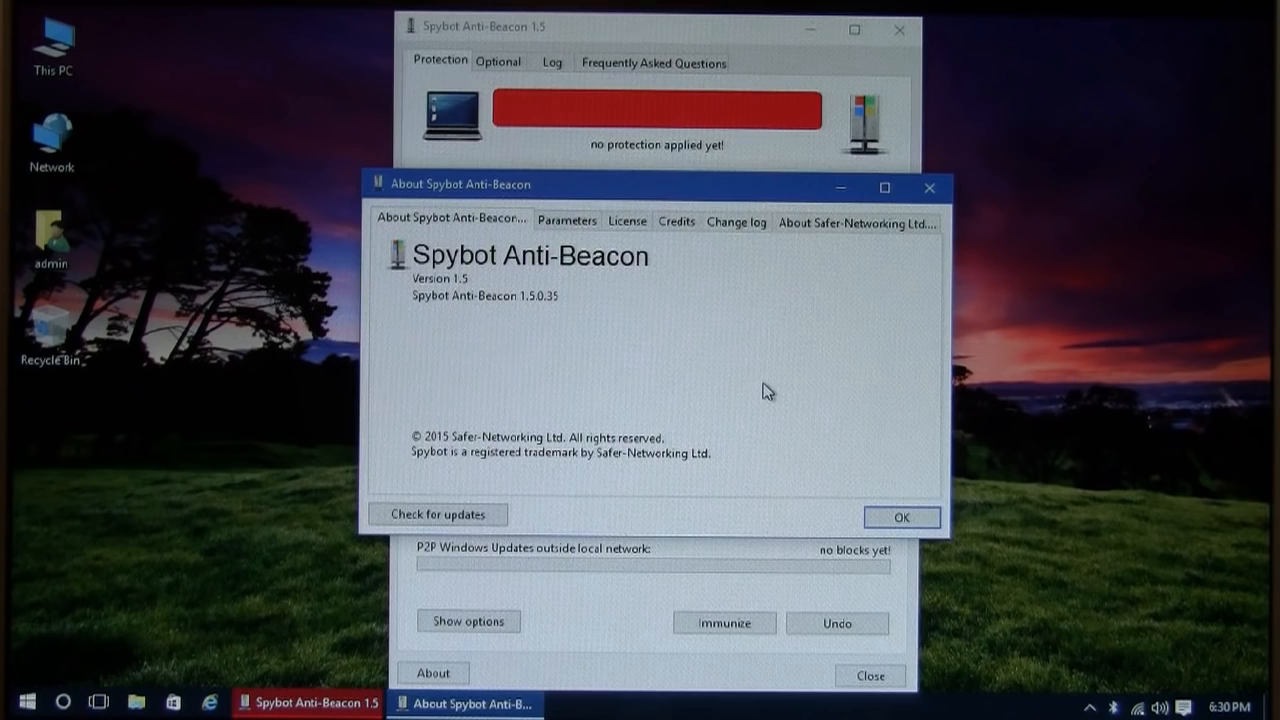
mouse_move(652, 300)
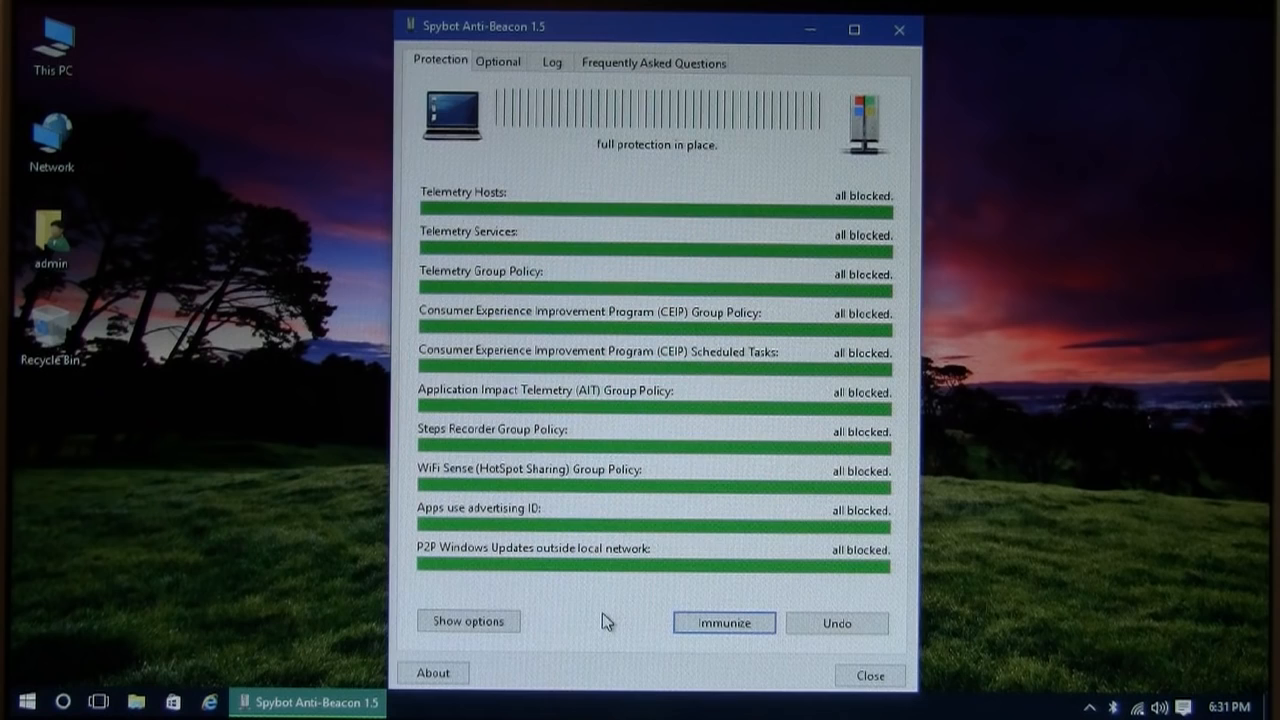
mouse_move(588, 118)
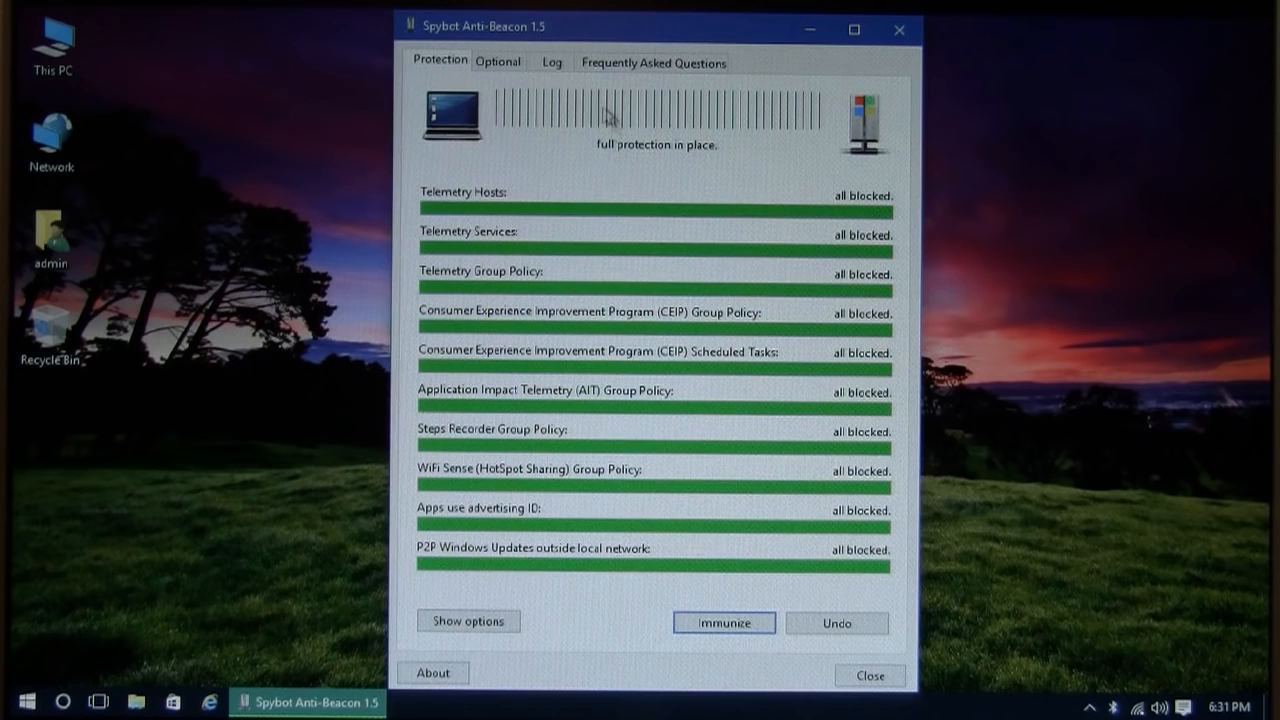